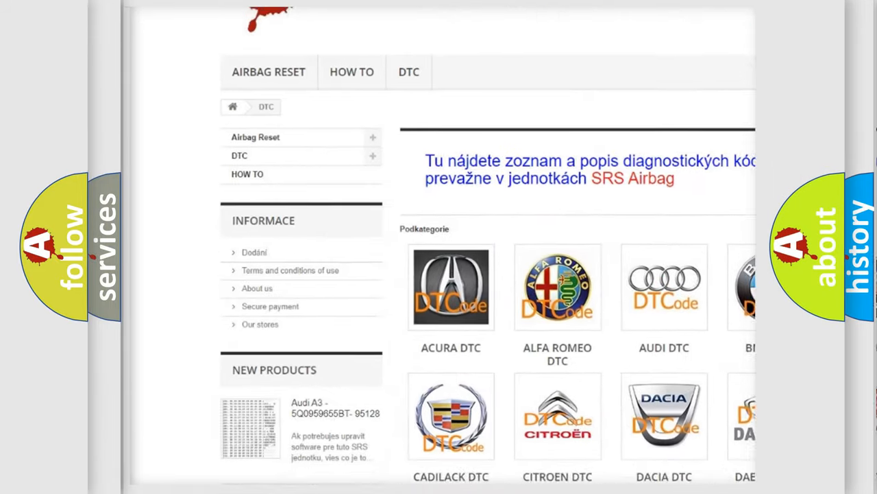
pyautogui.scroll(-3)
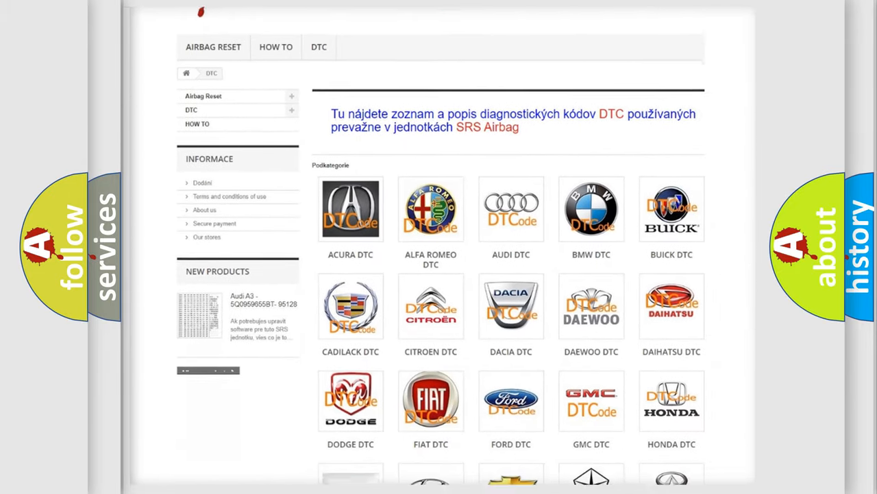
pyautogui.scroll(-3)
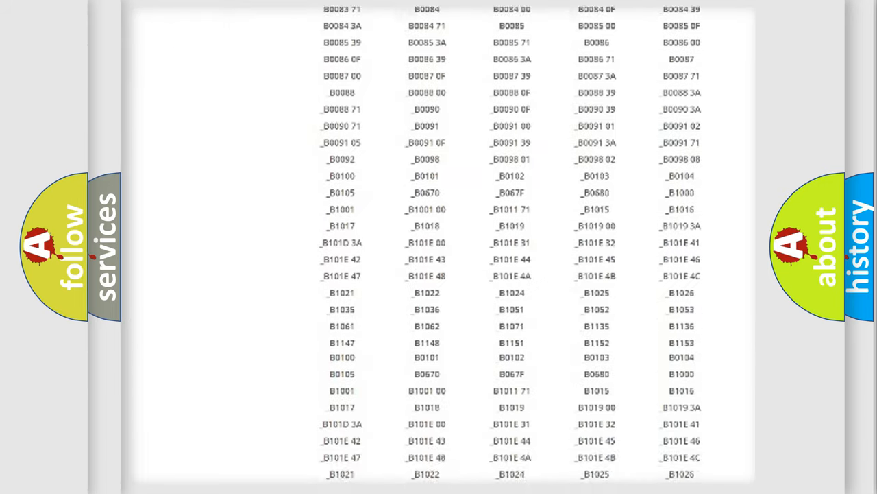
pyautogui.scroll(3)
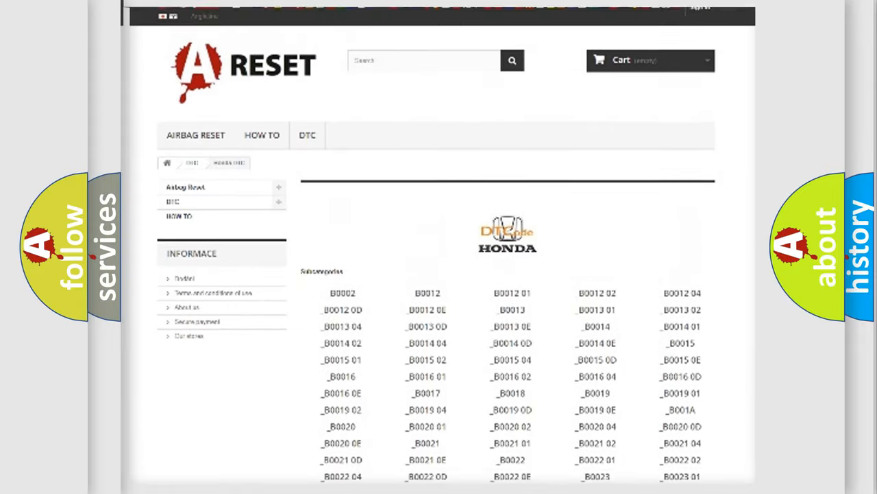